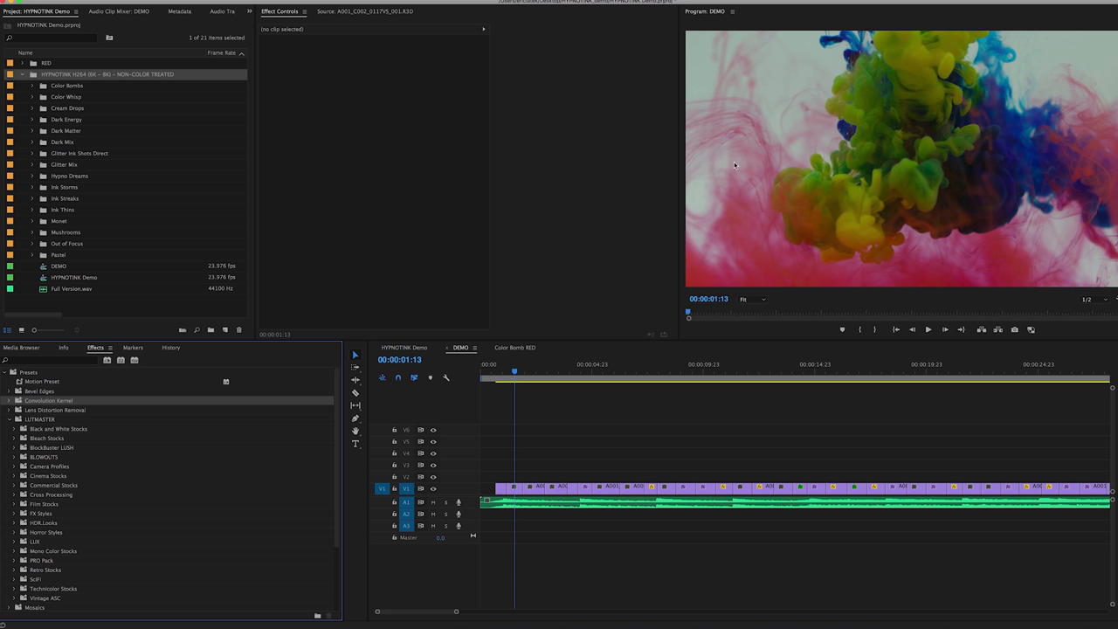
pyautogui.moveTo(49, 66)
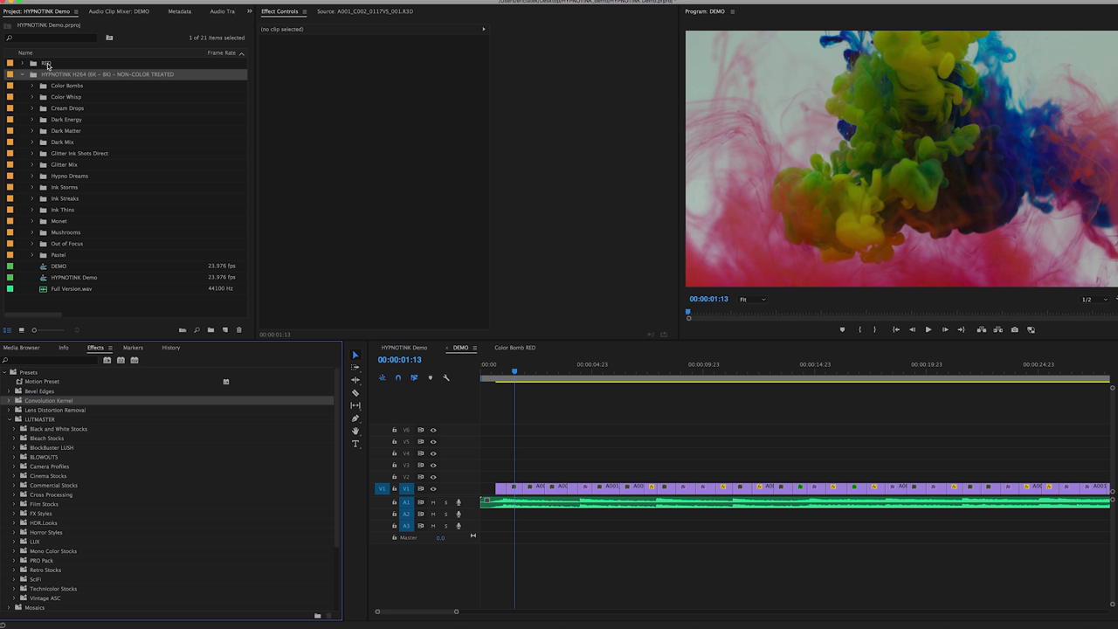
pyautogui.moveTo(59, 84)
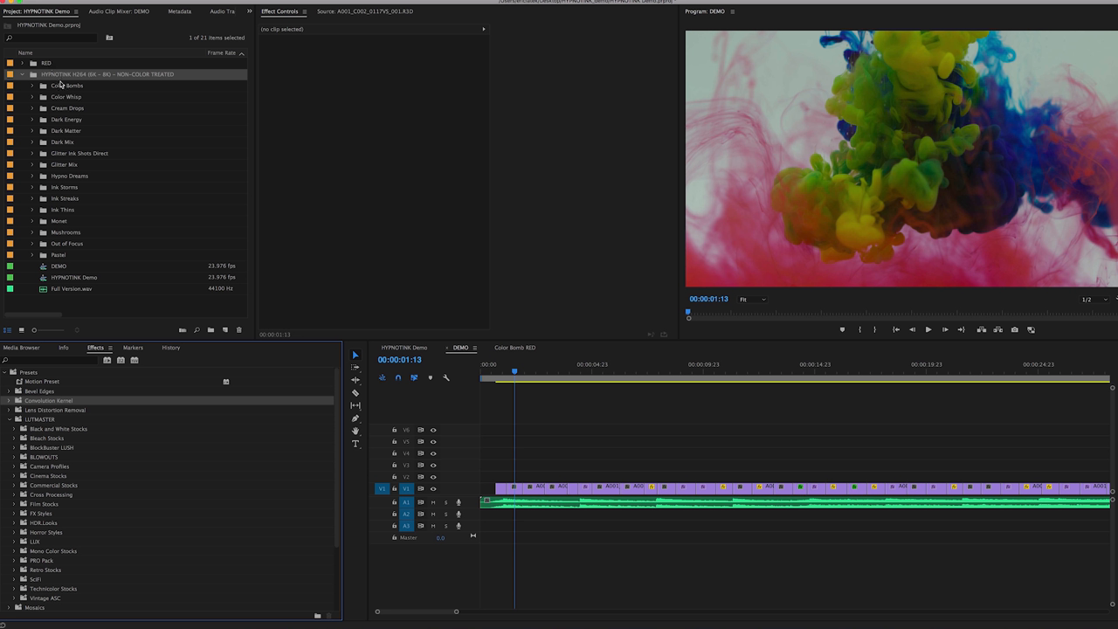
pyautogui.moveTo(84, 195)
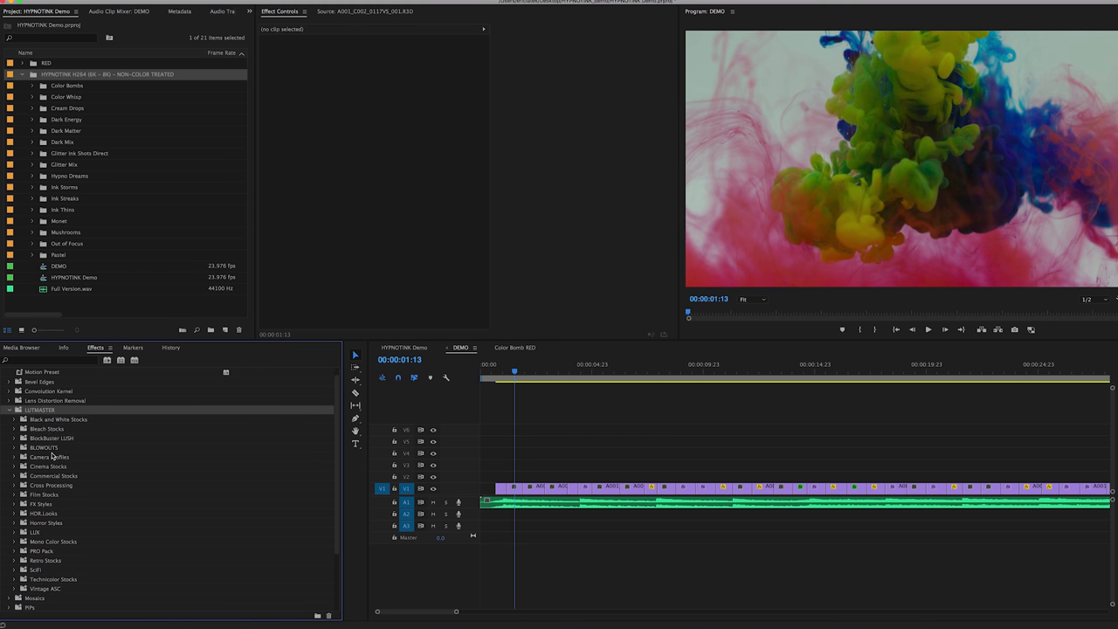
pyautogui.moveTo(66, 520)
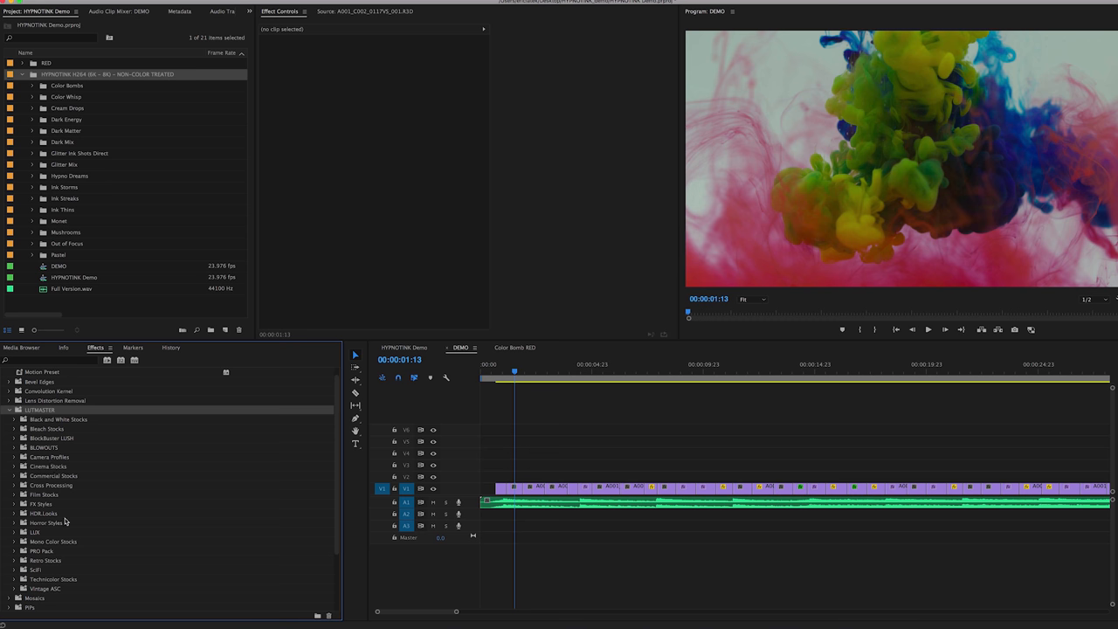
pyautogui.moveTo(47, 426)
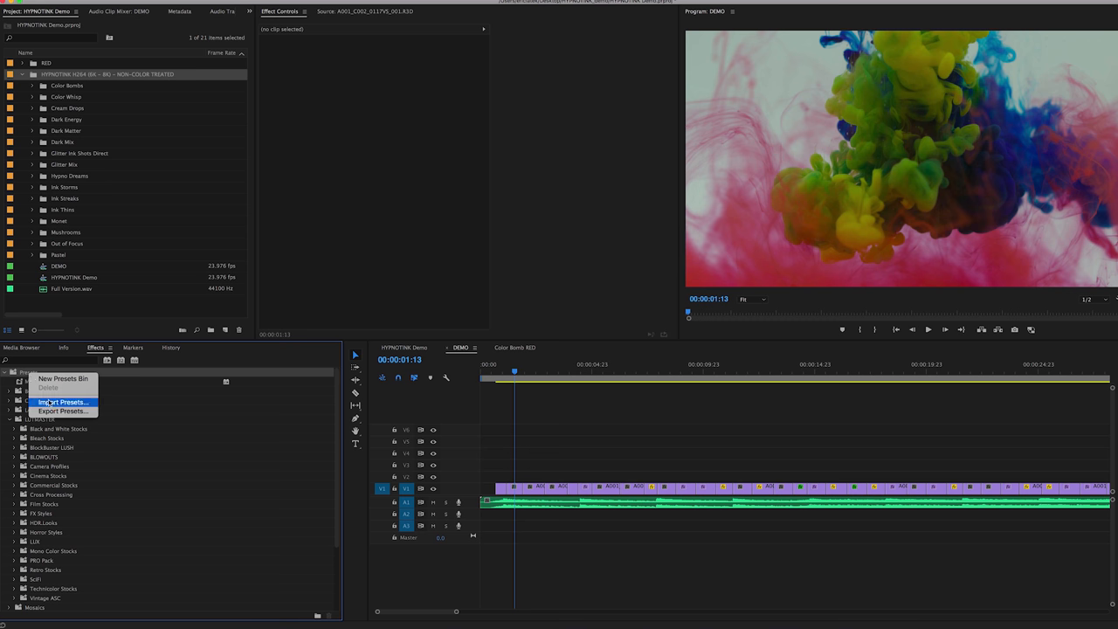
# Import the HYPNOTINK .prfpset file from its Color Presets folder and target the Color Bombs bin
pyautogui.click(63, 402)
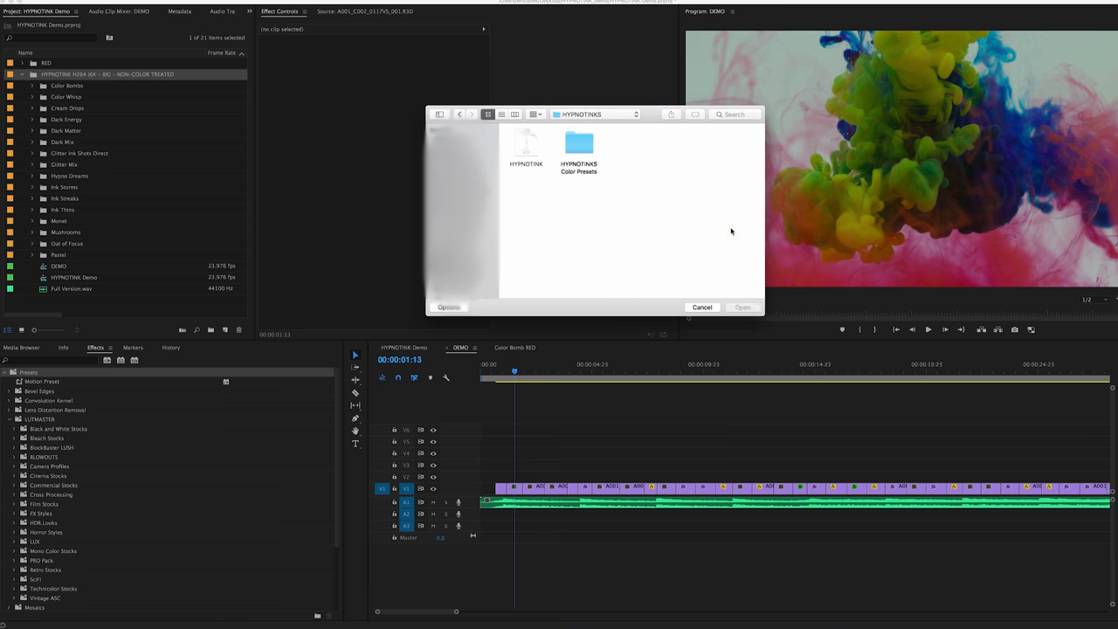
pyautogui.doubleClick(578, 144)
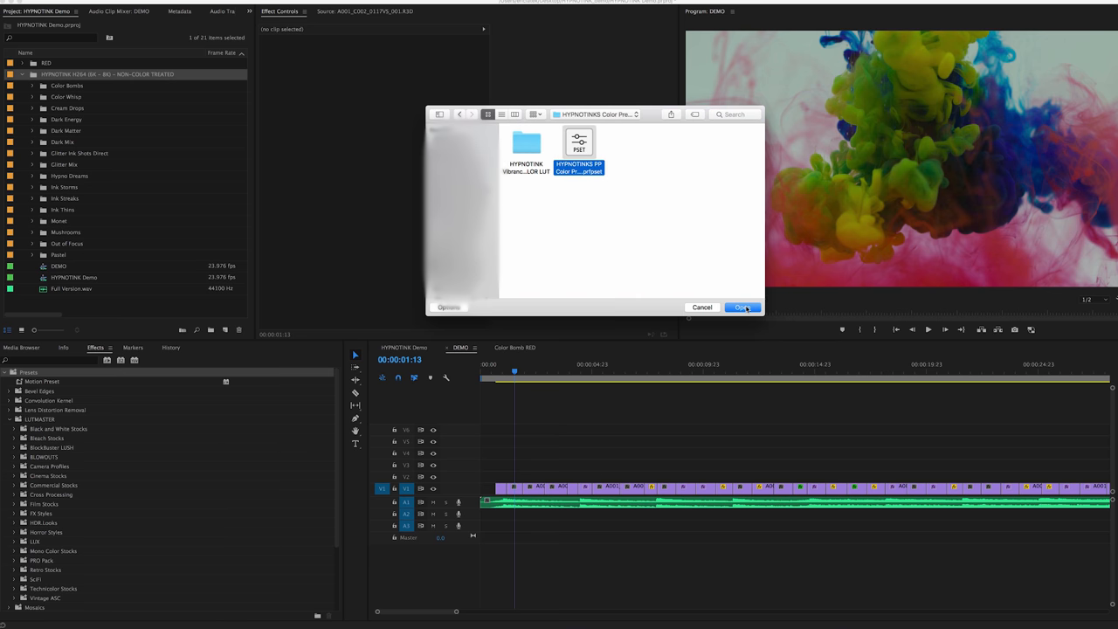
pyautogui.click(741, 307)
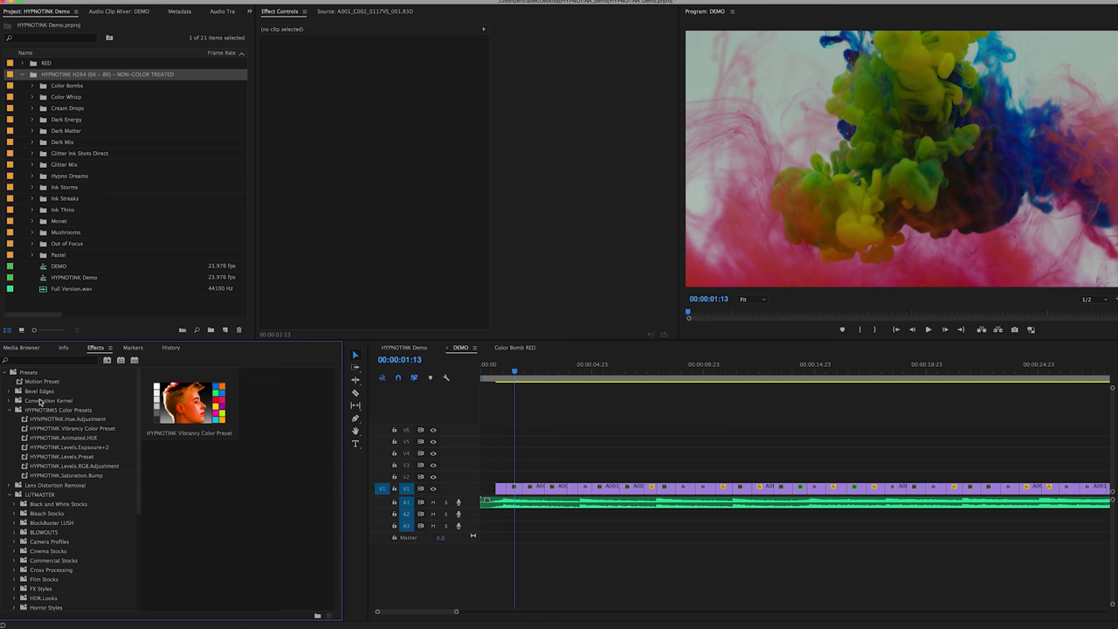
pyautogui.click(67, 86)
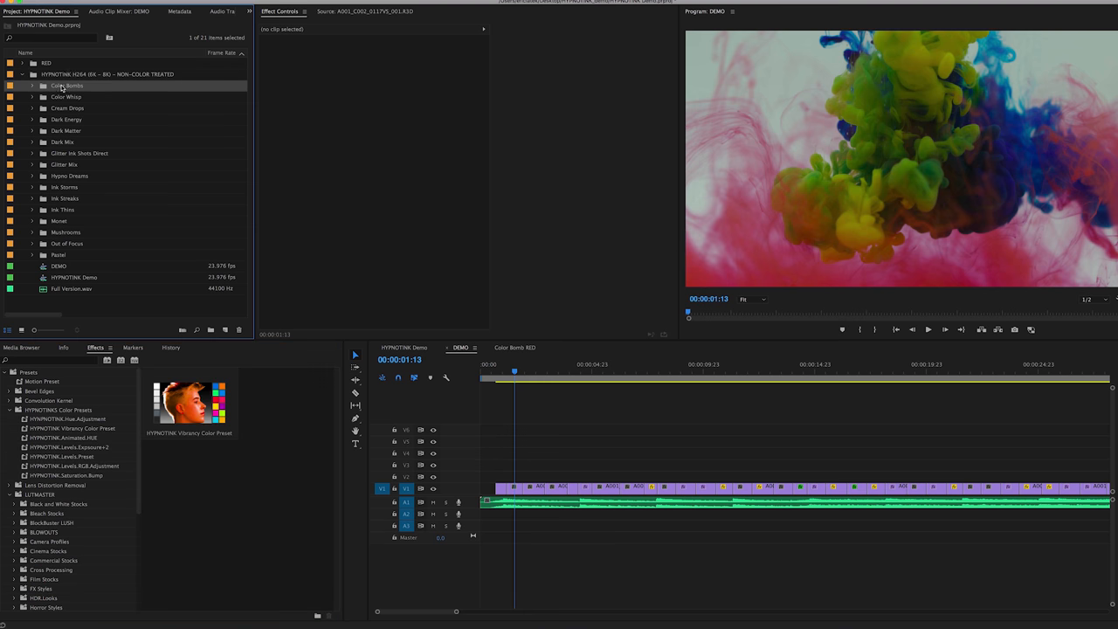
pyautogui.click(26, 3)
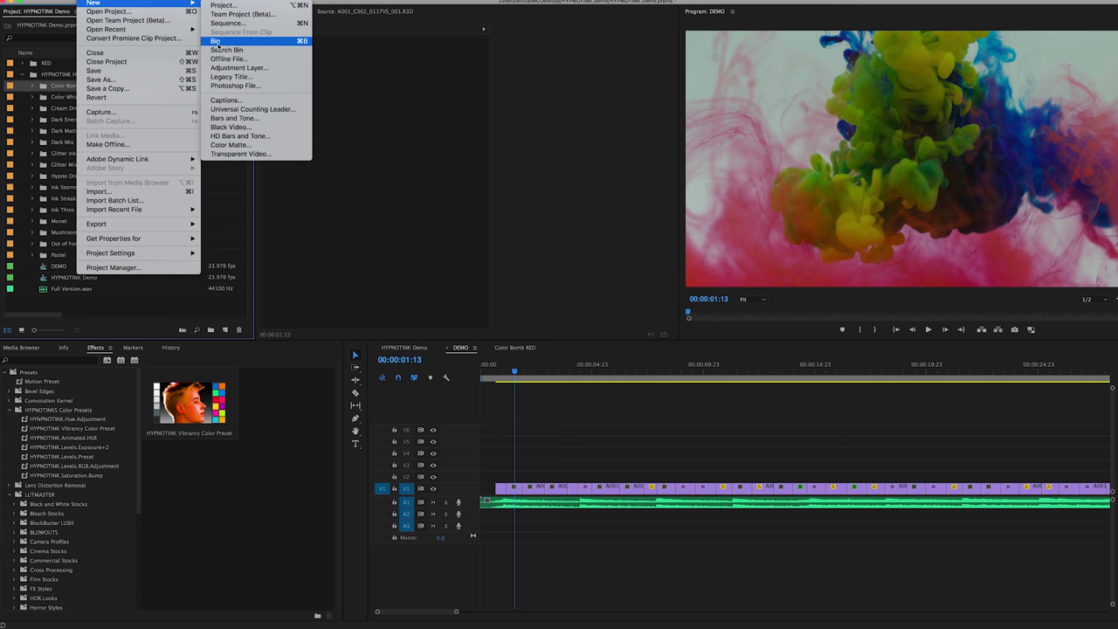
# Add a new adjustment layer to the Color Bombs bin with default settings
pyautogui.click(239, 66)
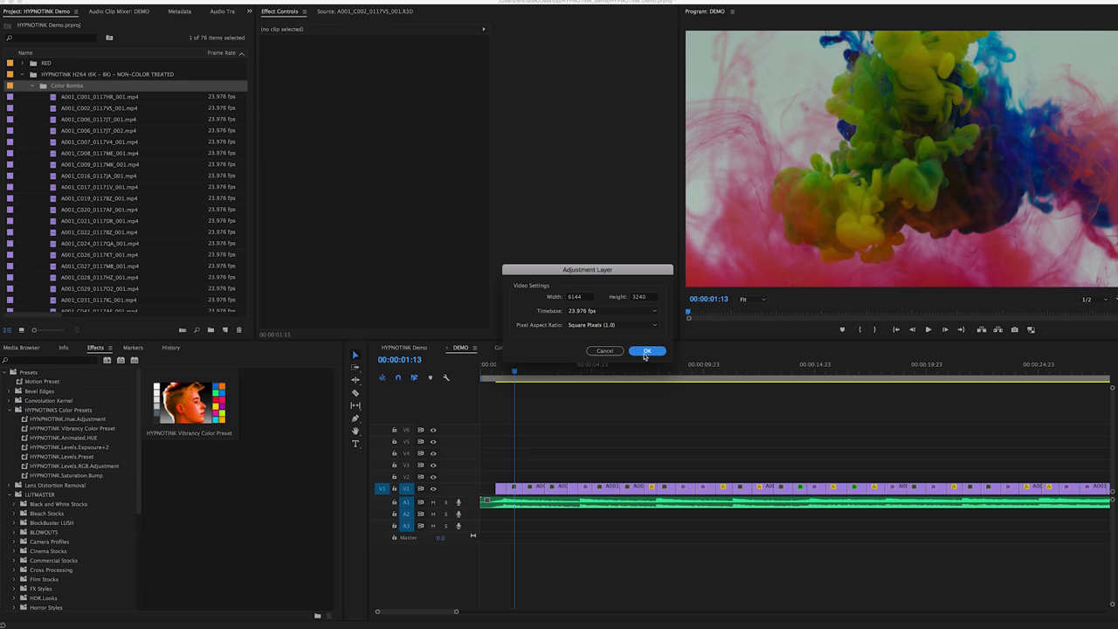
pyautogui.click(647, 349)
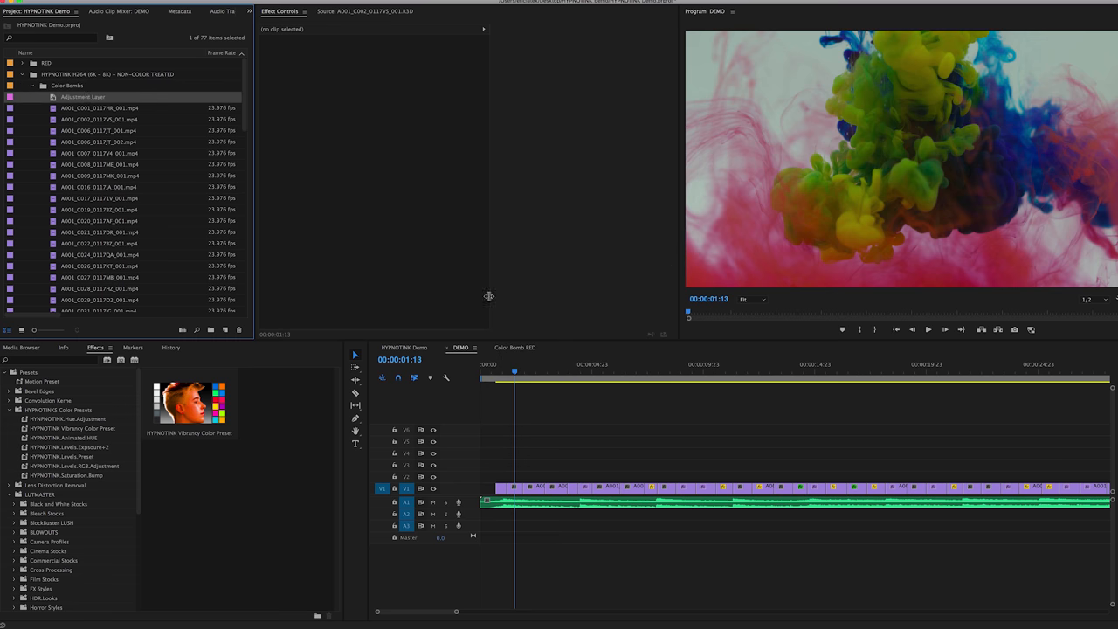
pyautogui.doubleClick(83, 96)
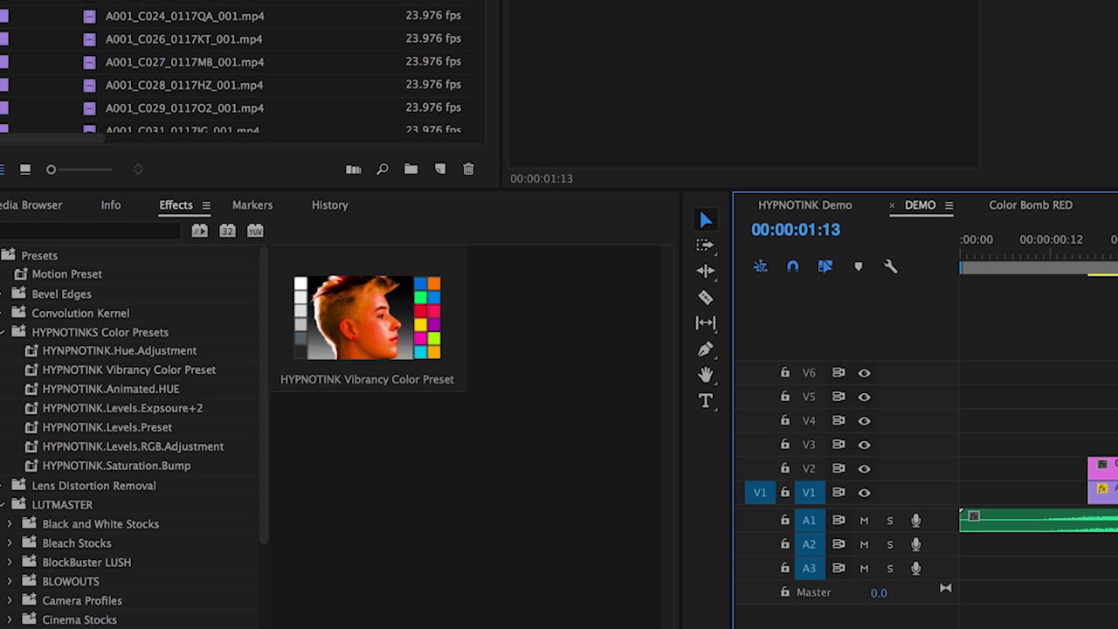
pyautogui.moveTo(98, 360)
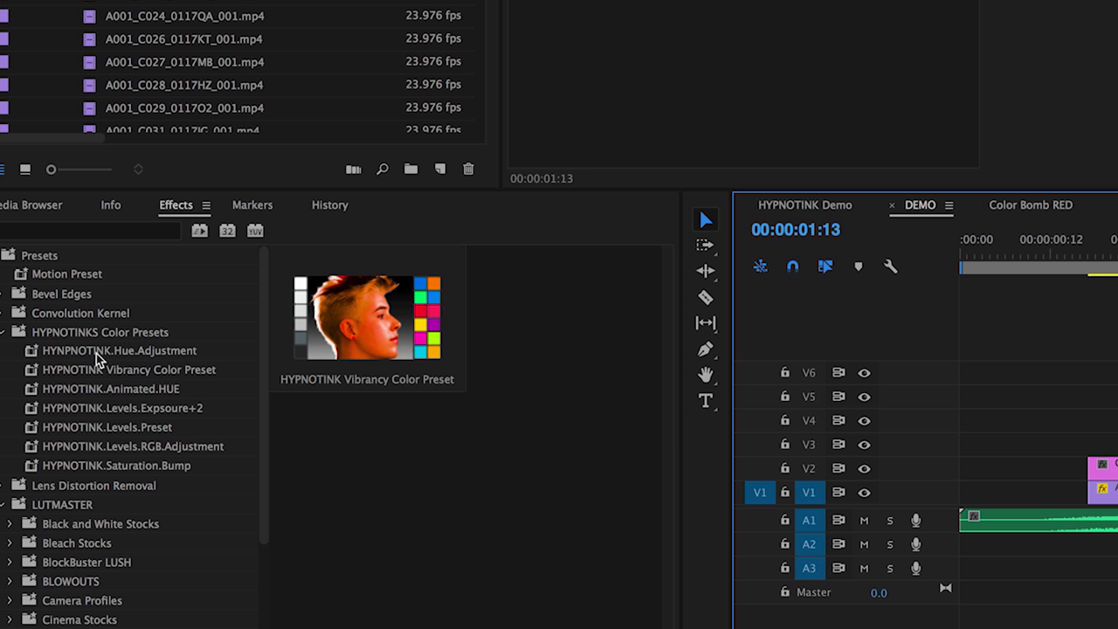
pyautogui.moveTo(105, 395)
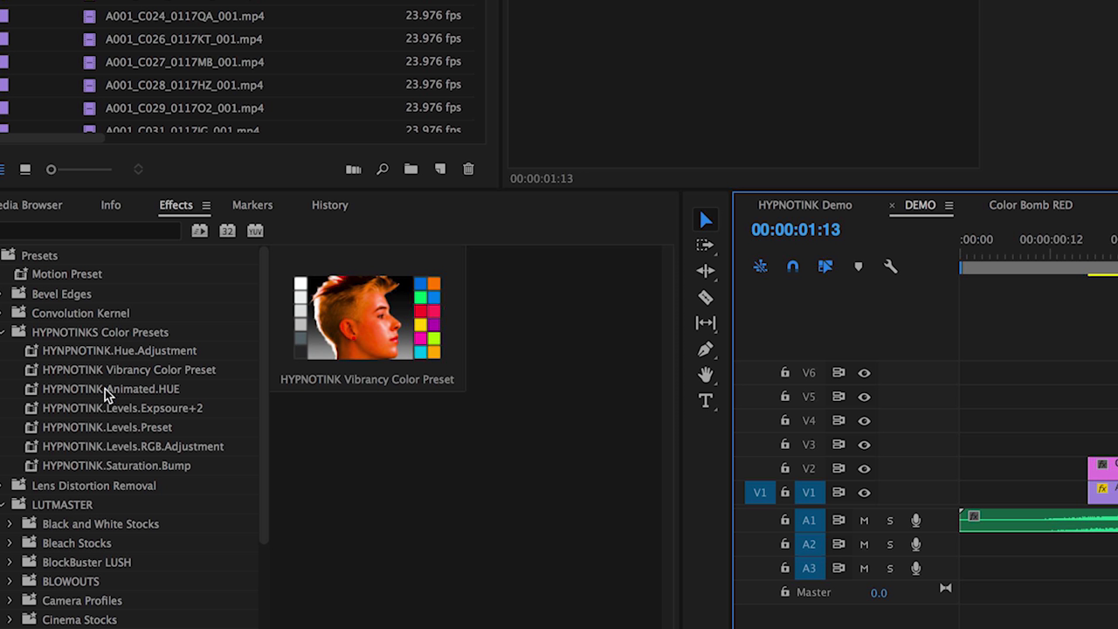
pyautogui.moveTo(111, 412)
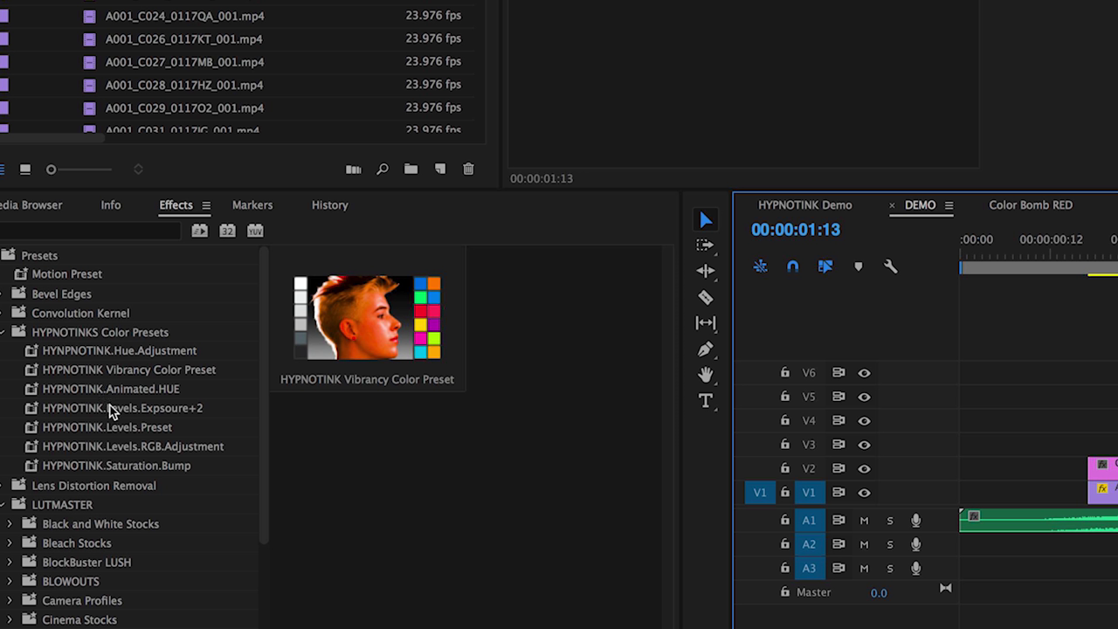
pyautogui.moveTo(105, 434)
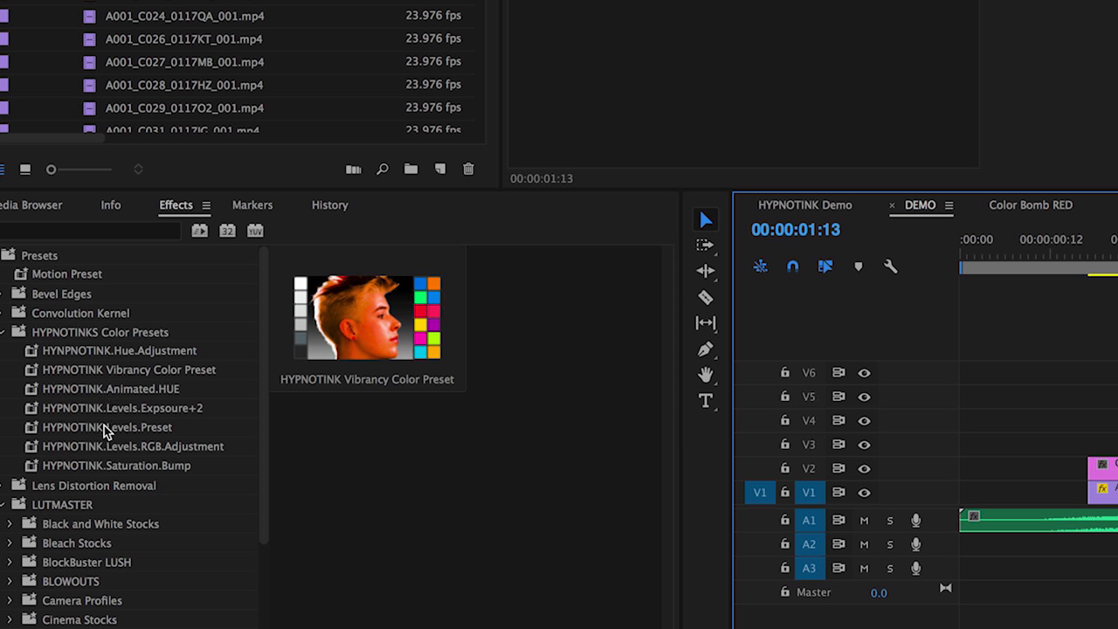
pyautogui.moveTo(56, 472)
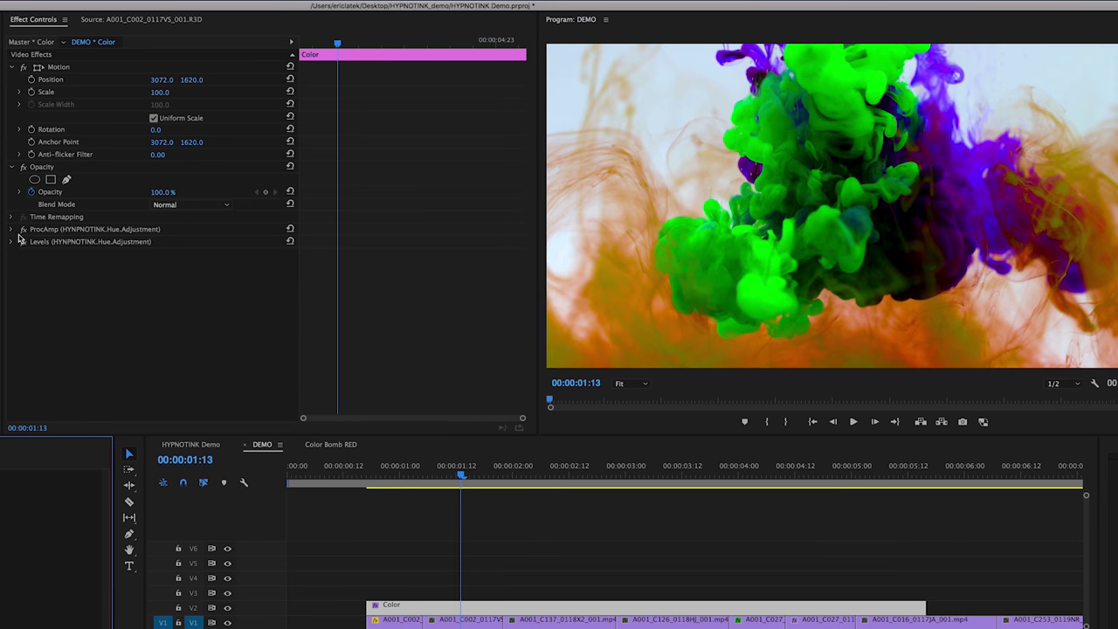
# Expand ProcAmp and rotate the Hue dial so the ink turns purple and magenta
pyautogui.click(10, 229)
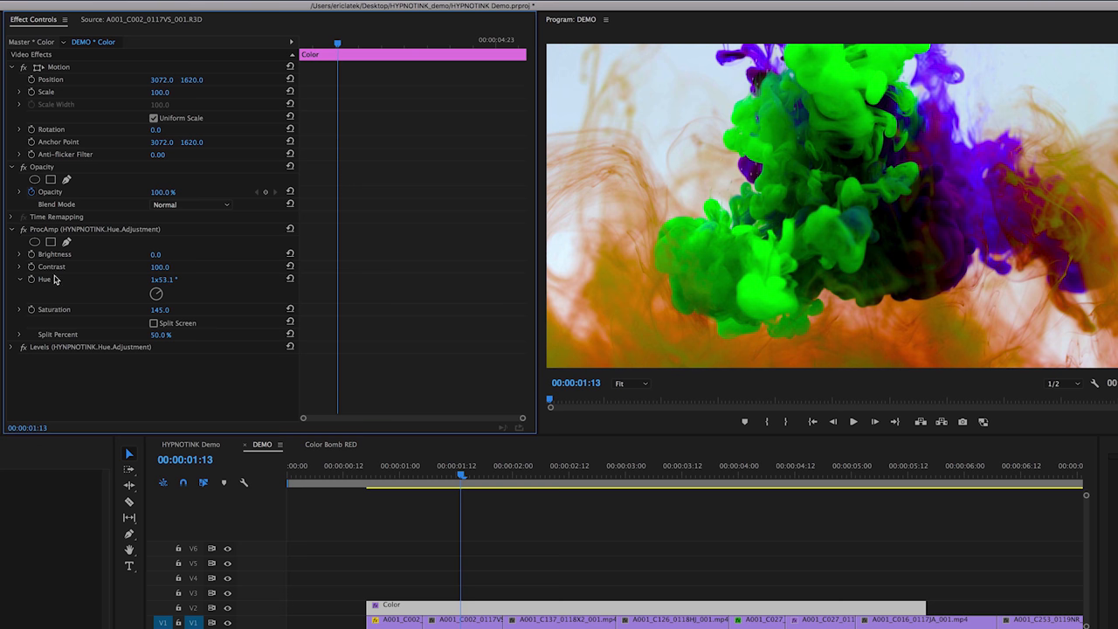
pyautogui.moveTo(157, 293)
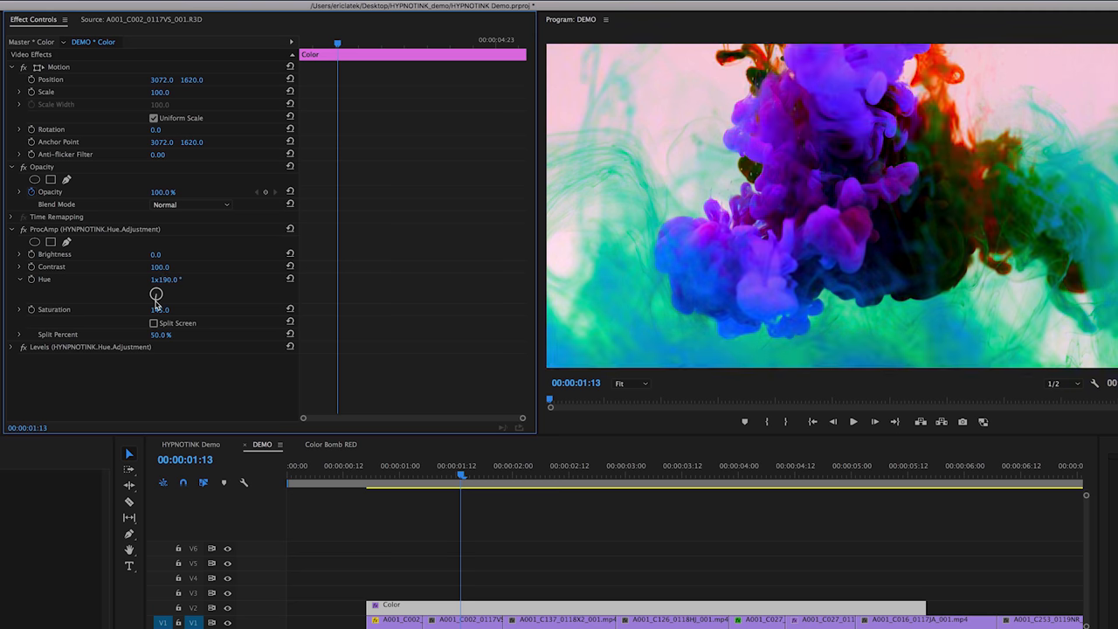
pyautogui.moveTo(156, 290); pyautogui.dragTo(159, 298)
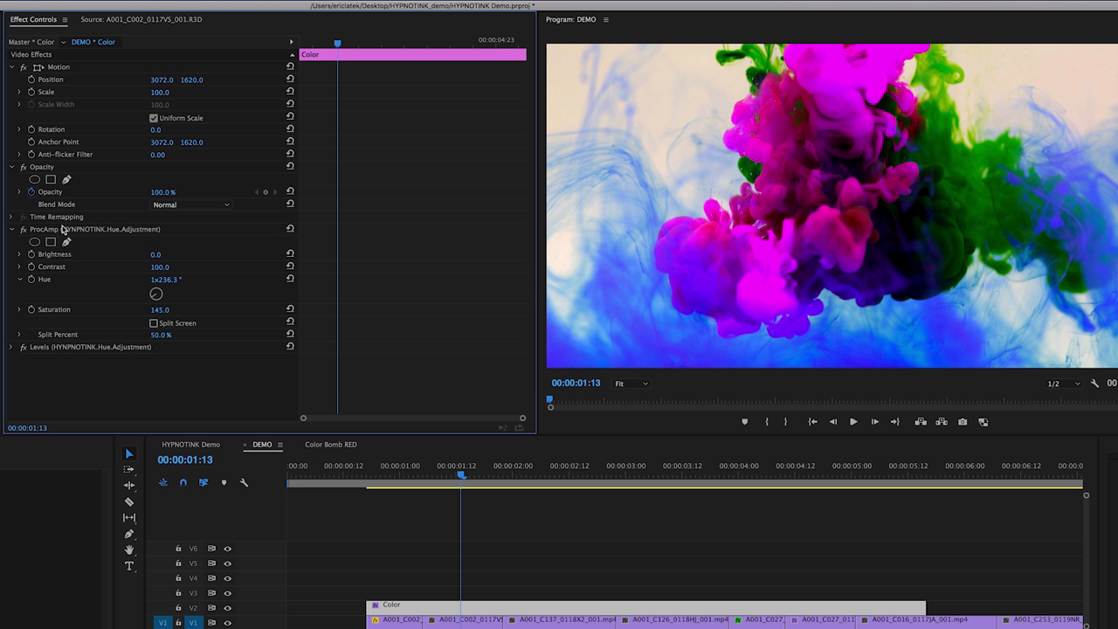
pyautogui.moveTo(51, 241)
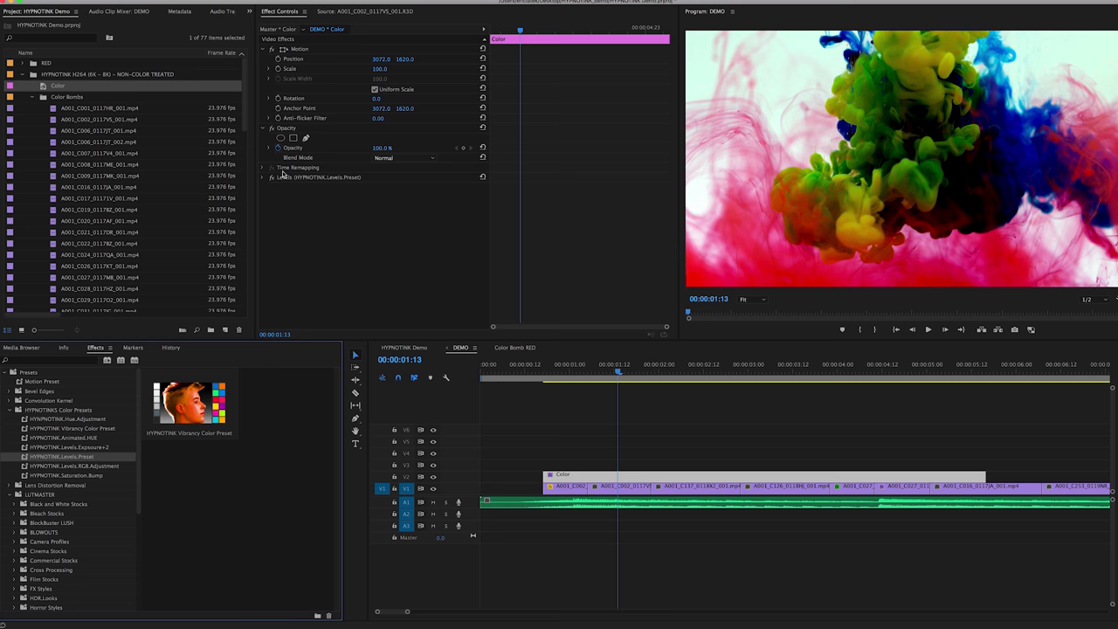
# Expand the HYPNOTINK Levels preset and raise its RGB Black Input level
pyautogui.click(262, 178)
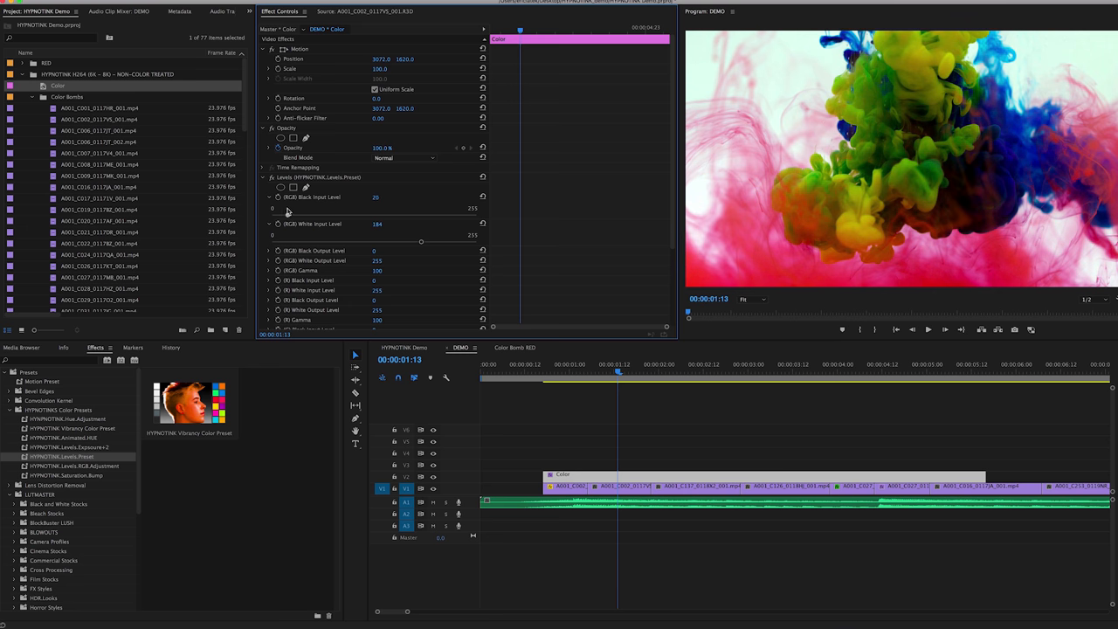
pyautogui.moveTo(280, 215); pyautogui.dragTo(292, 215)
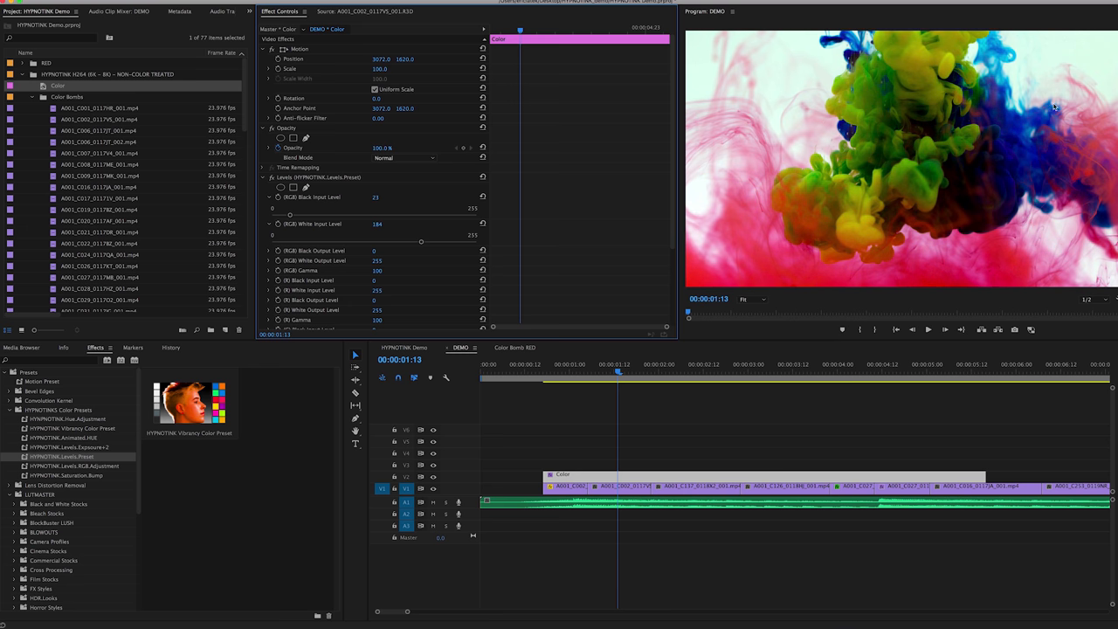